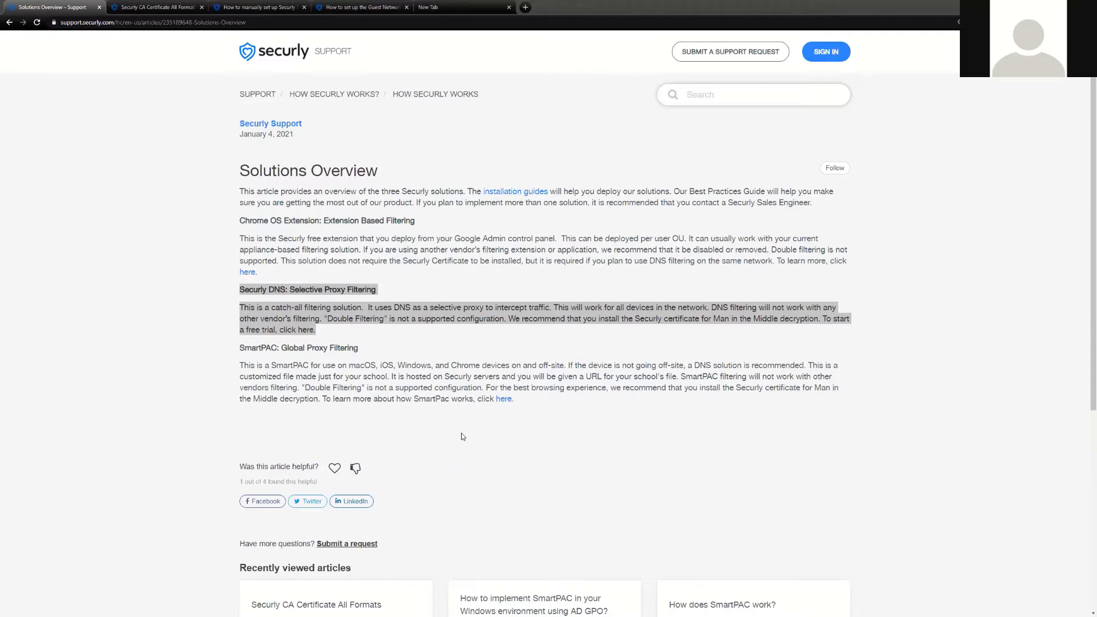
{"action": "mouse_move", "coordinate": [444, 5]}
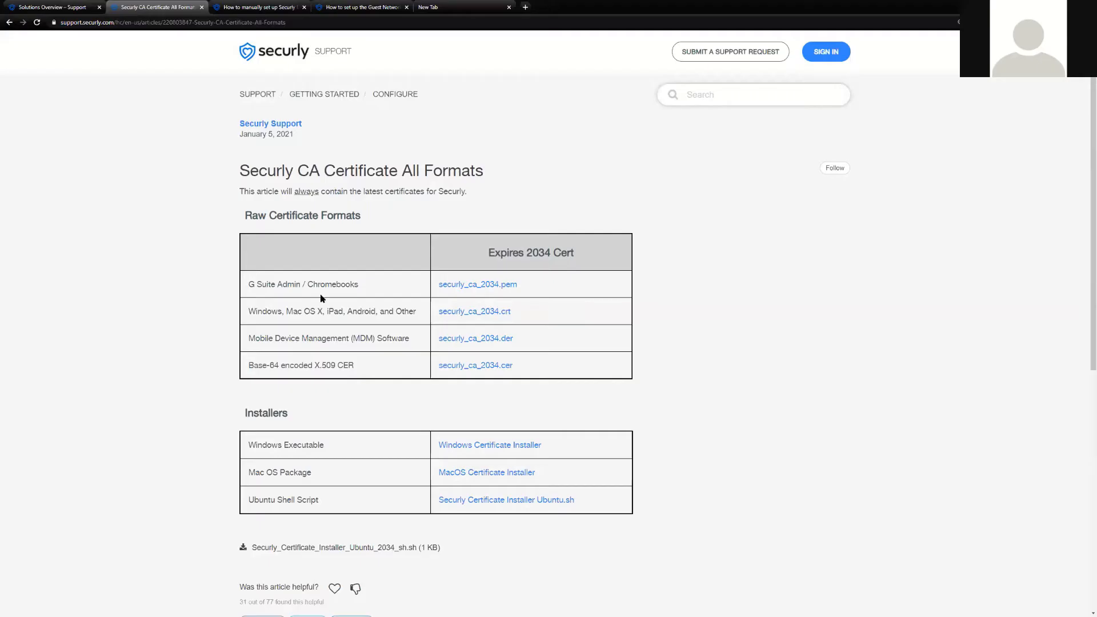
Step: Read the Securly Windows DNS setup guide down to steps 5 and 6 on entering server addresses
{"action": "left_click", "coordinate": [258, 7]}
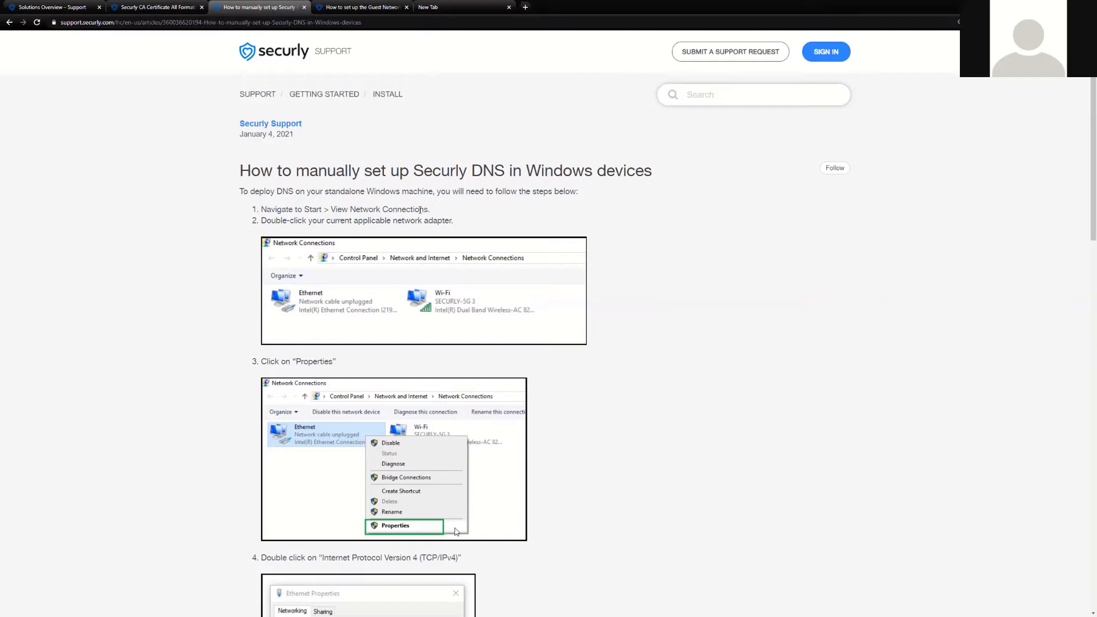
{"action": "mouse_move", "coordinate": [455, 254]}
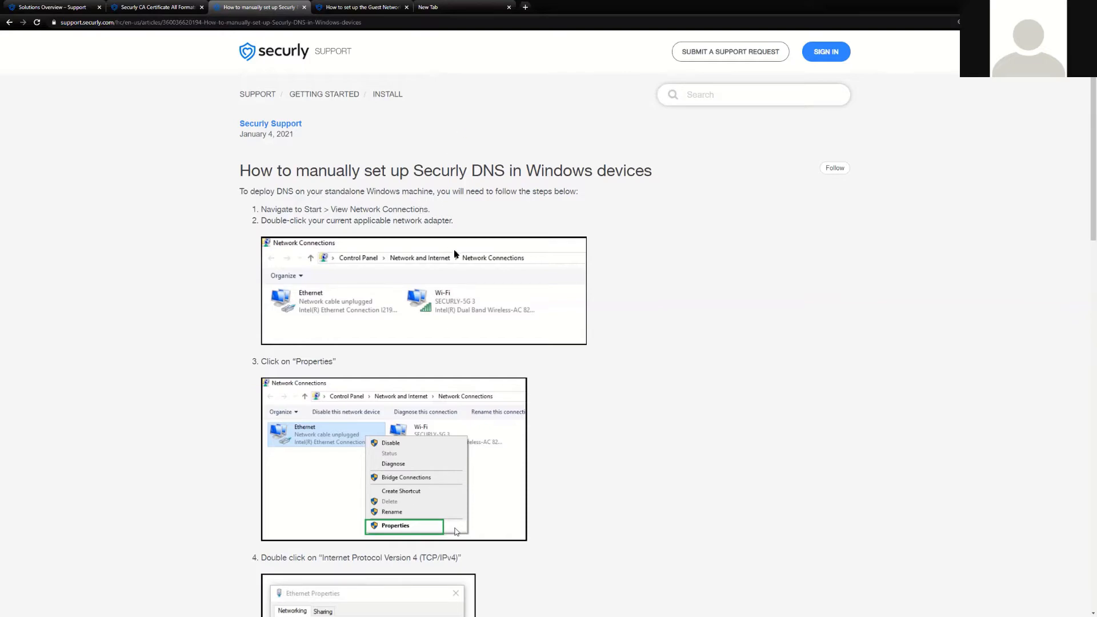
{"action": "scroll", "scroll_direction": "down", "scroll_amount": 3}
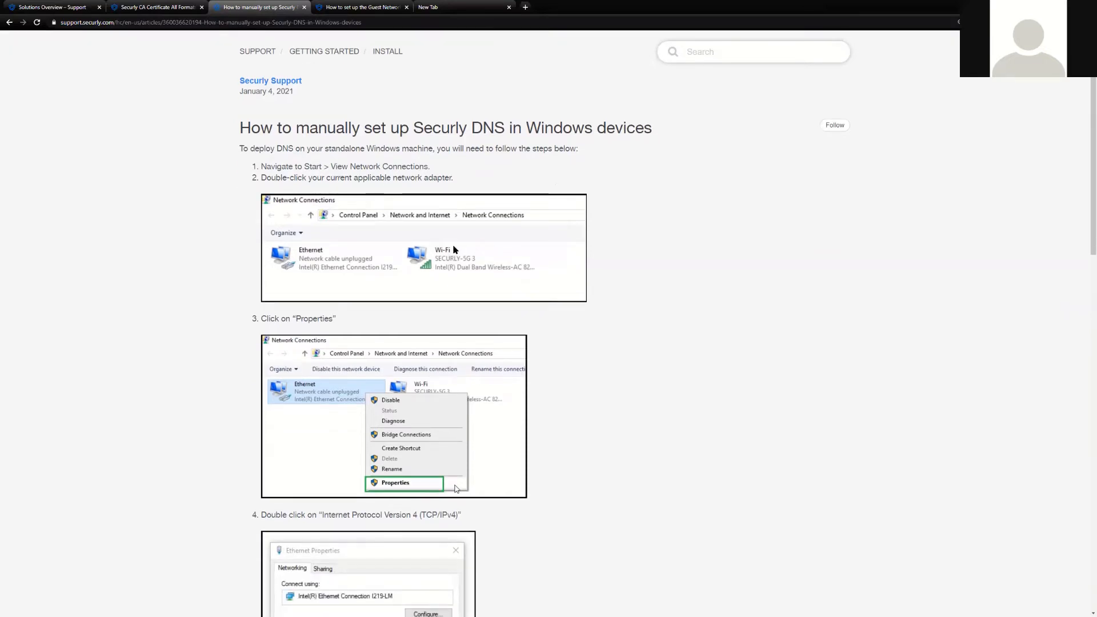
{"action": "scroll", "scroll_direction": "down", "scroll_amount": 3}
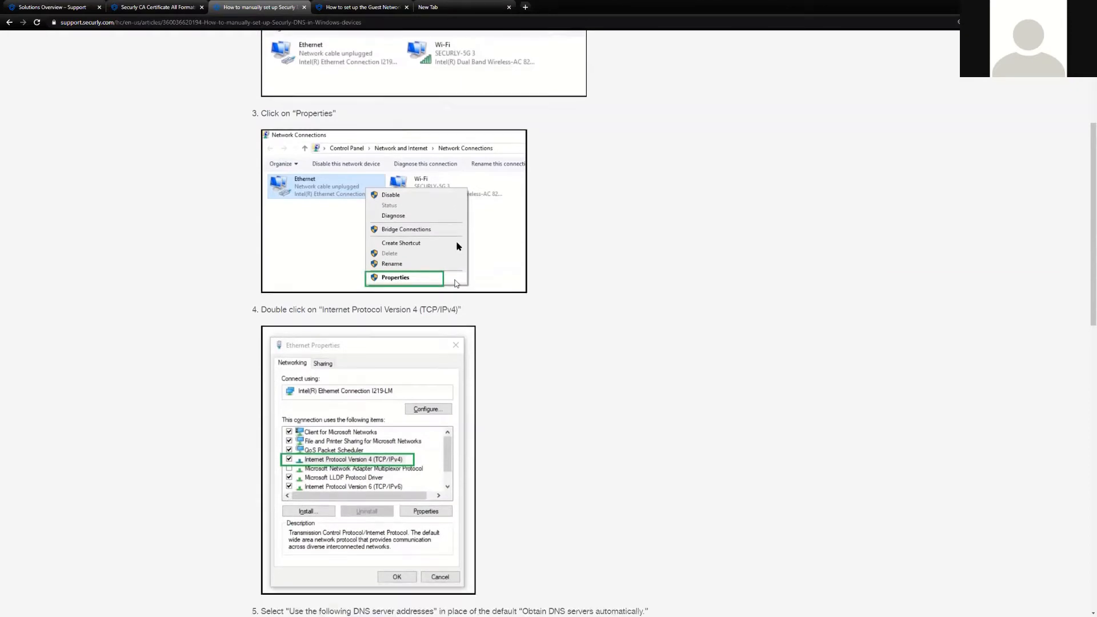
{"action": "scroll", "scroll_direction": "down", "scroll_amount": 3}
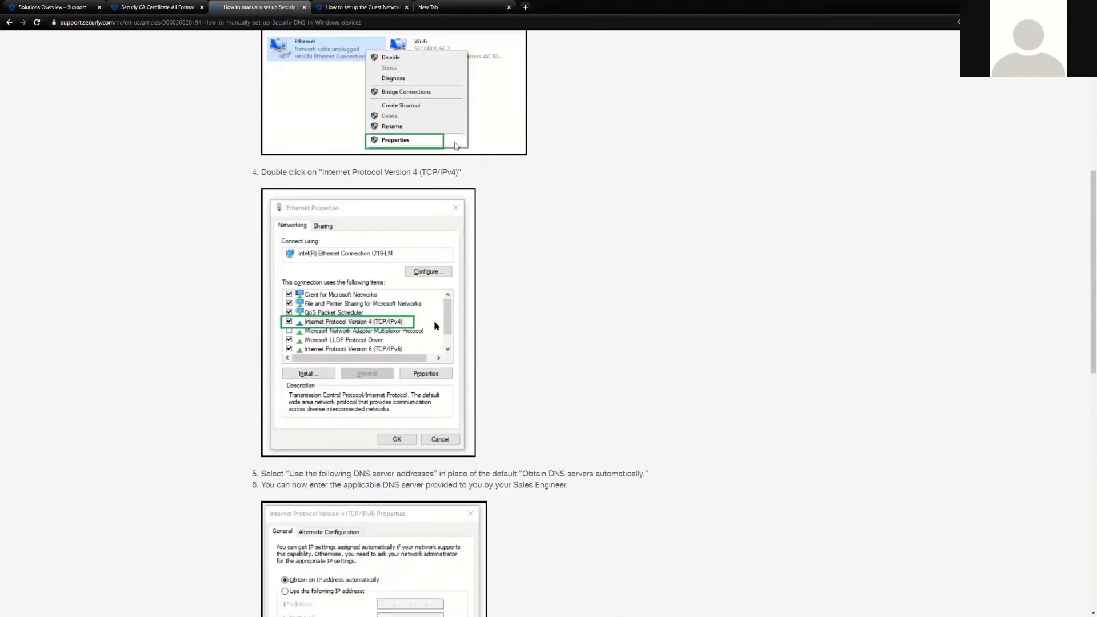
{"action": "mouse_move", "coordinate": [384, 327]}
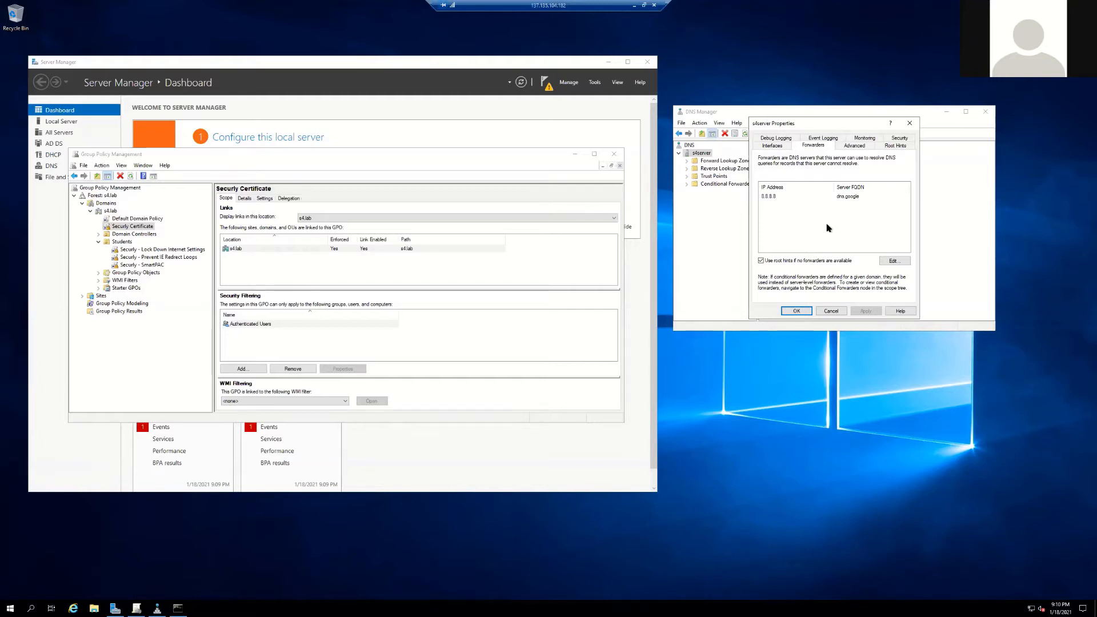
{"action": "left_click", "coordinate": [178, 608]}
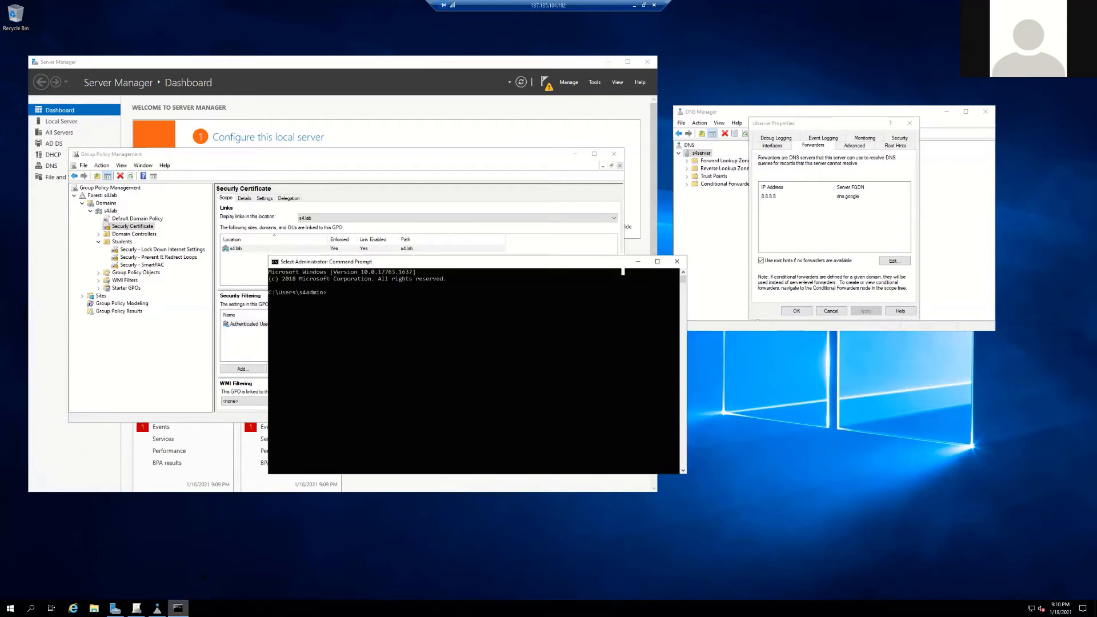
{"action": "type", "text": "nslookup www.google.com"}
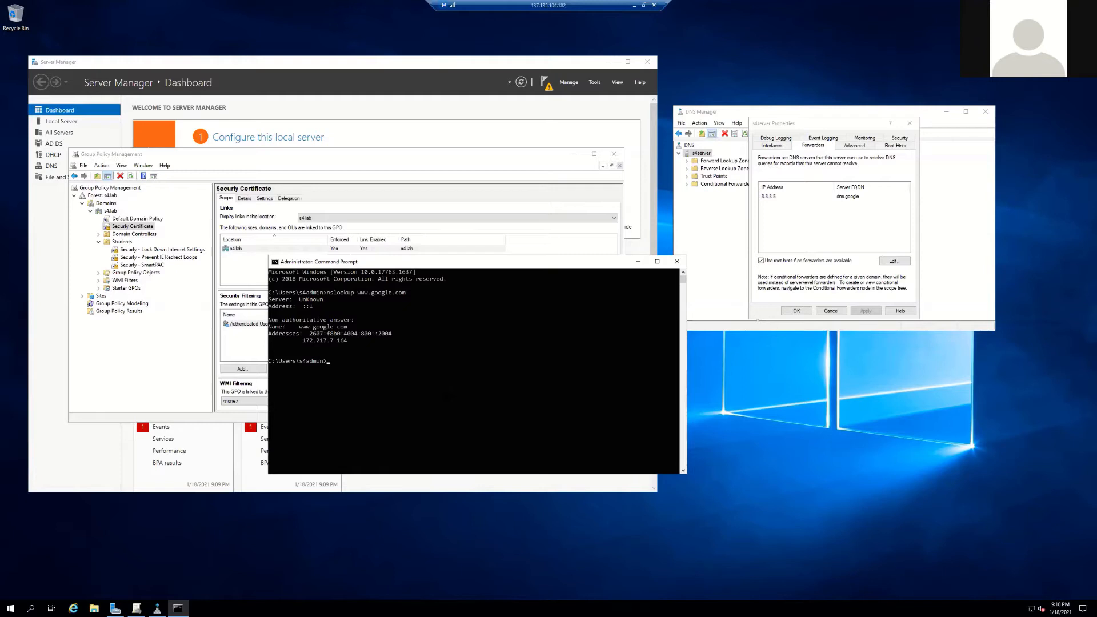
Step: Edit the forwarder list to use 18.220.192.95 instead of 8.8.8.8 and confirm
{"action": "left_click", "coordinate": [892, 261]}
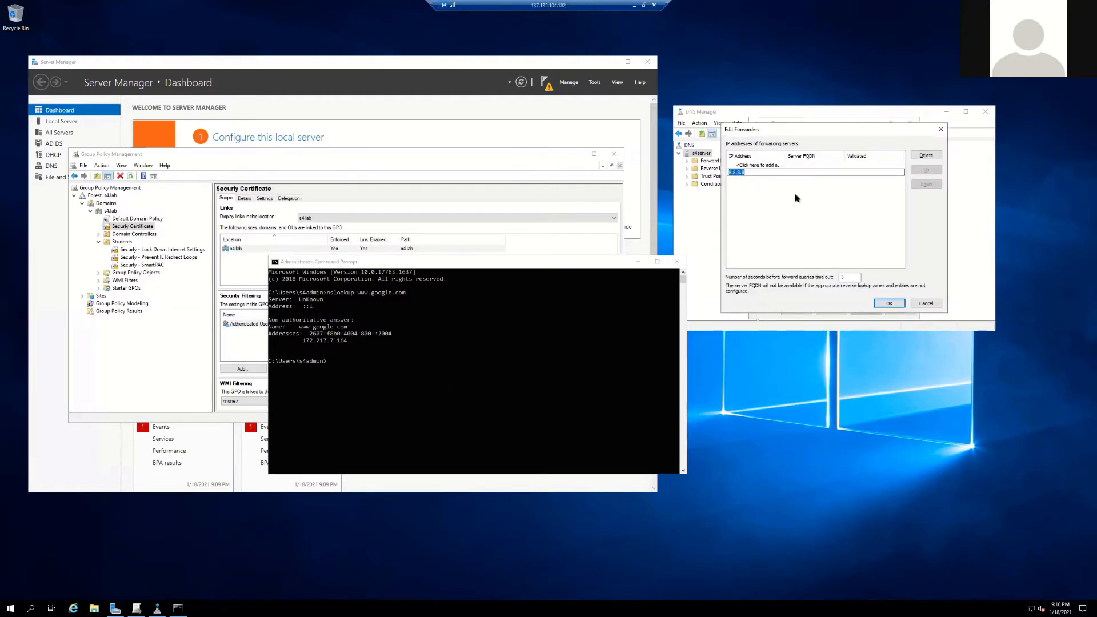
{"action": "type", "text": "38.220"}
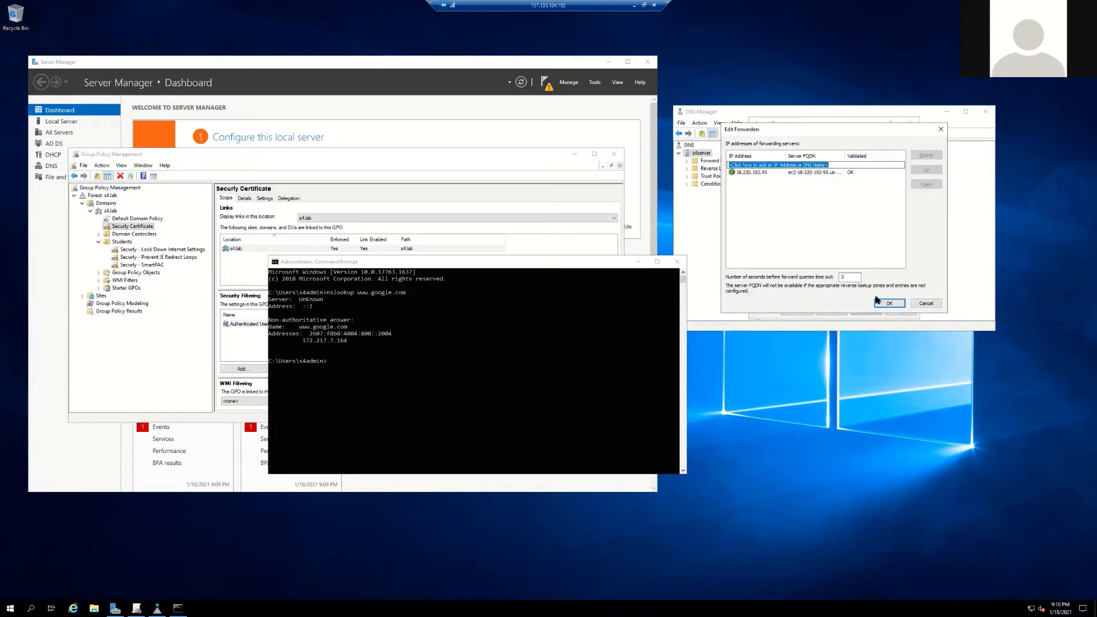
{"action": "left_click", "coordinate": [888, 303]}
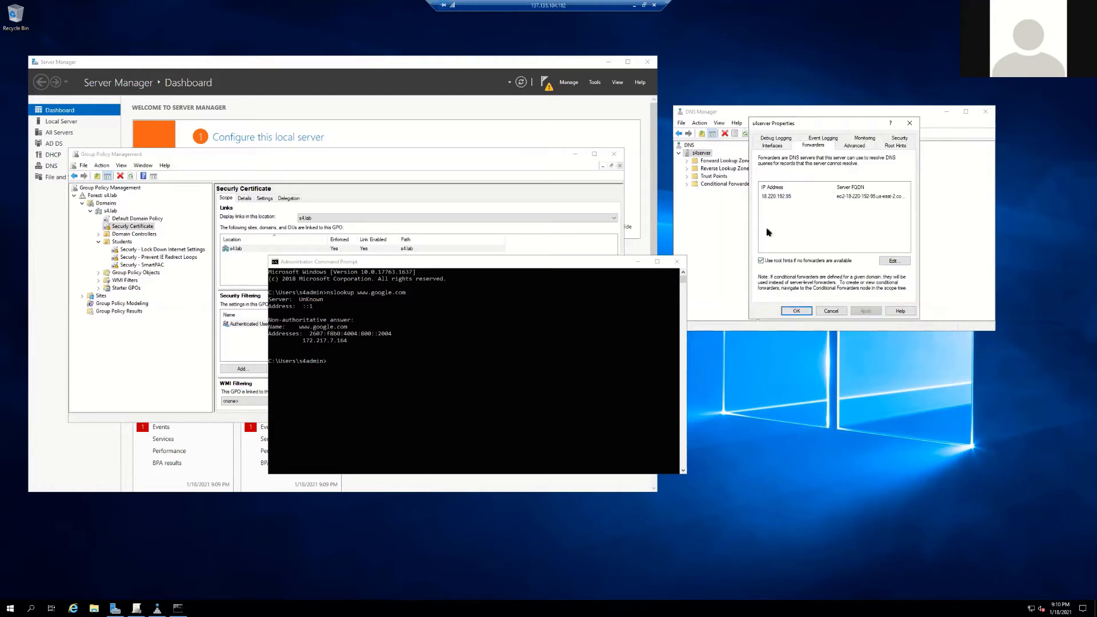
Step: Apply the forwarder change and flush the DNS resolver cache with ipconfig /flushdns
{"action": "left_click", "coordinate": [795, 311]}
{"action": "type", "text": "nslookup www."}
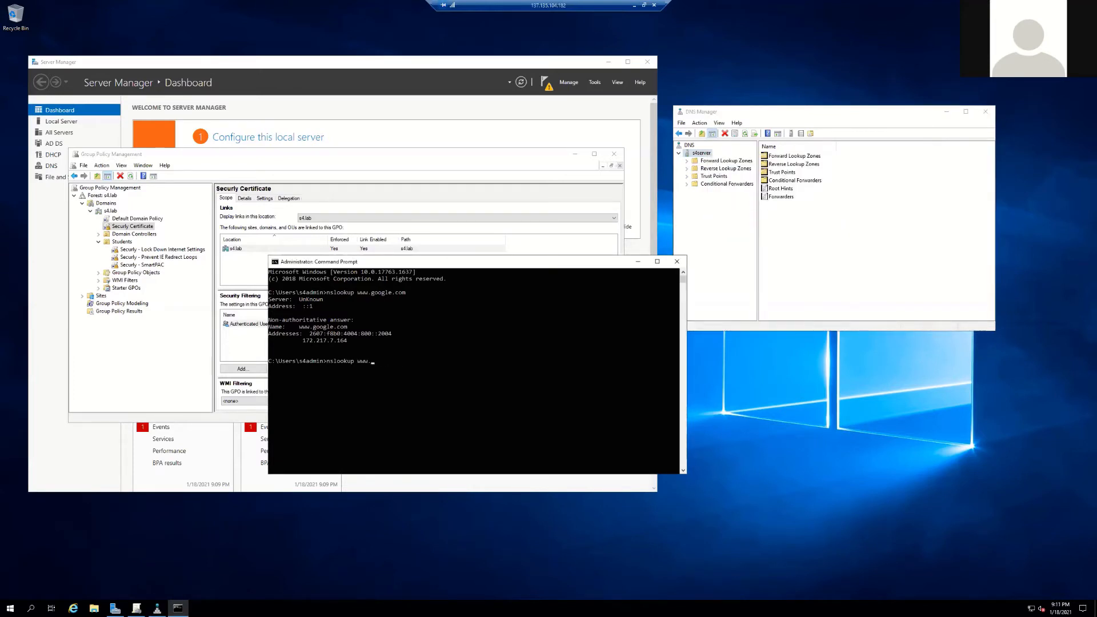
{"action": "type", "text": "ipconfig"}
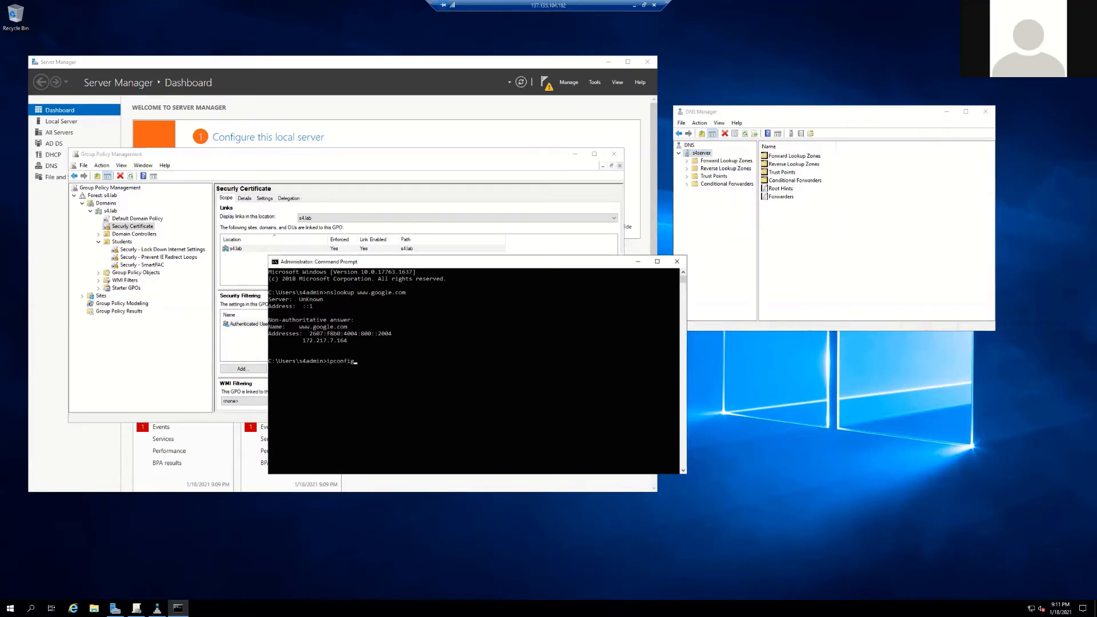
{"action": "type", "text": "/flushdns"}
{"action": "type", "text": "nslookup"}
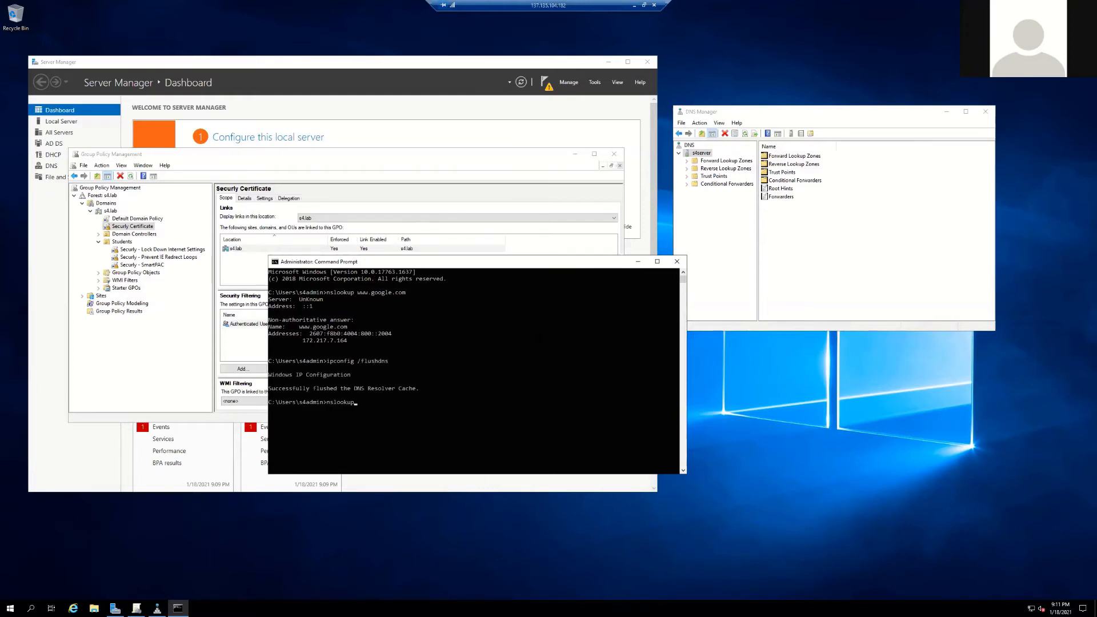
{"action": "type", "text": "www."}
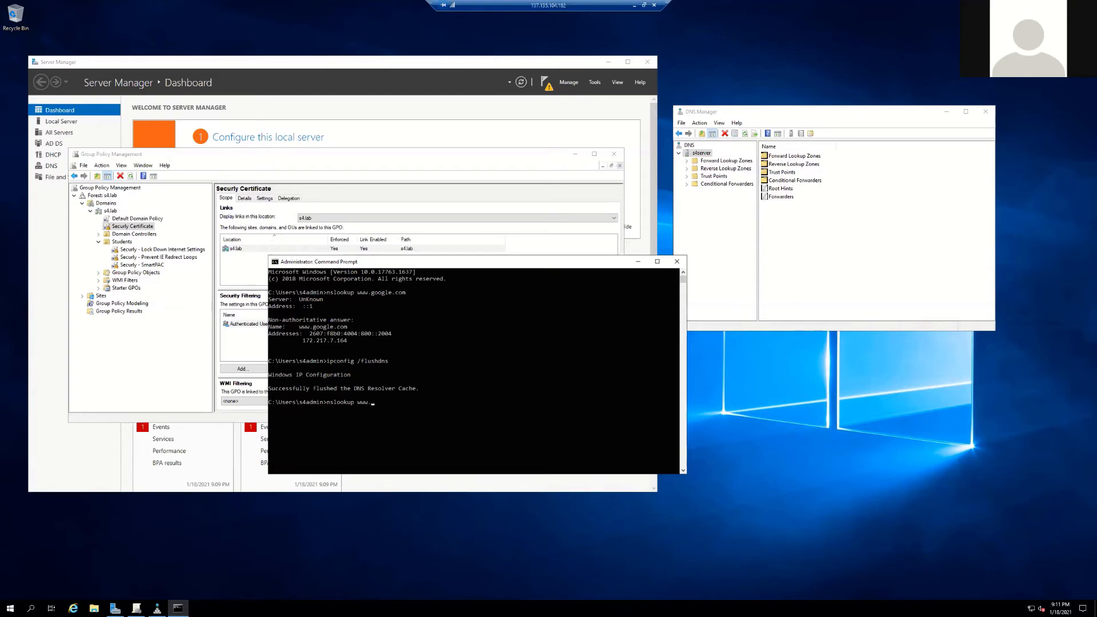
{"action": "right_click", "coordinate": [699, 152]}
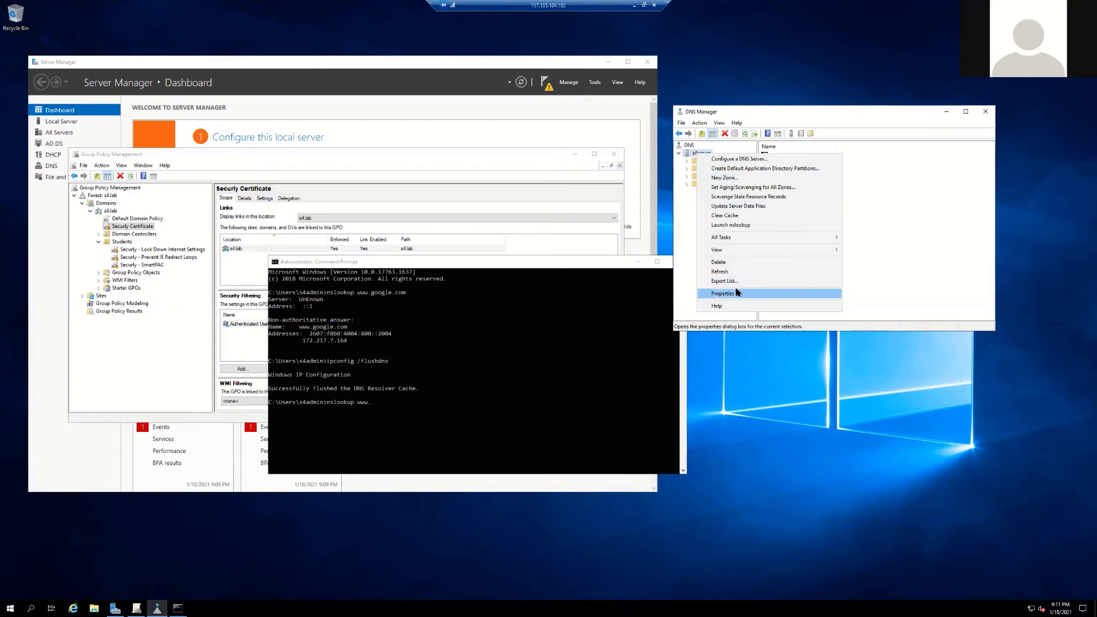
{"action": "left_click", "coordinate": [722, 292]}
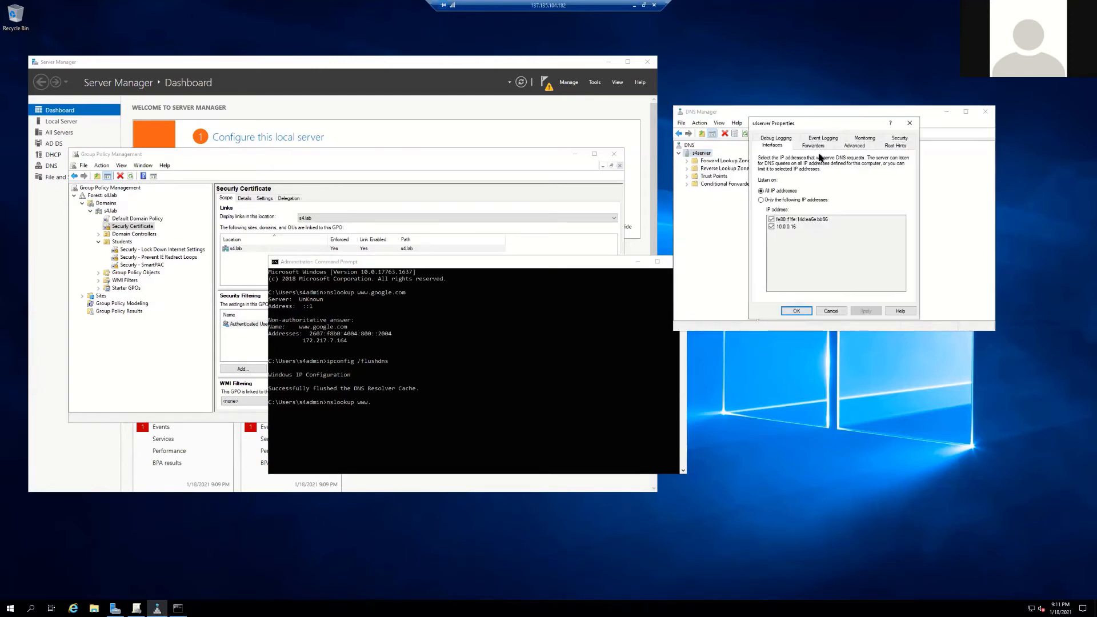
{"action": "left_click", "coordinate": [812, 146]}
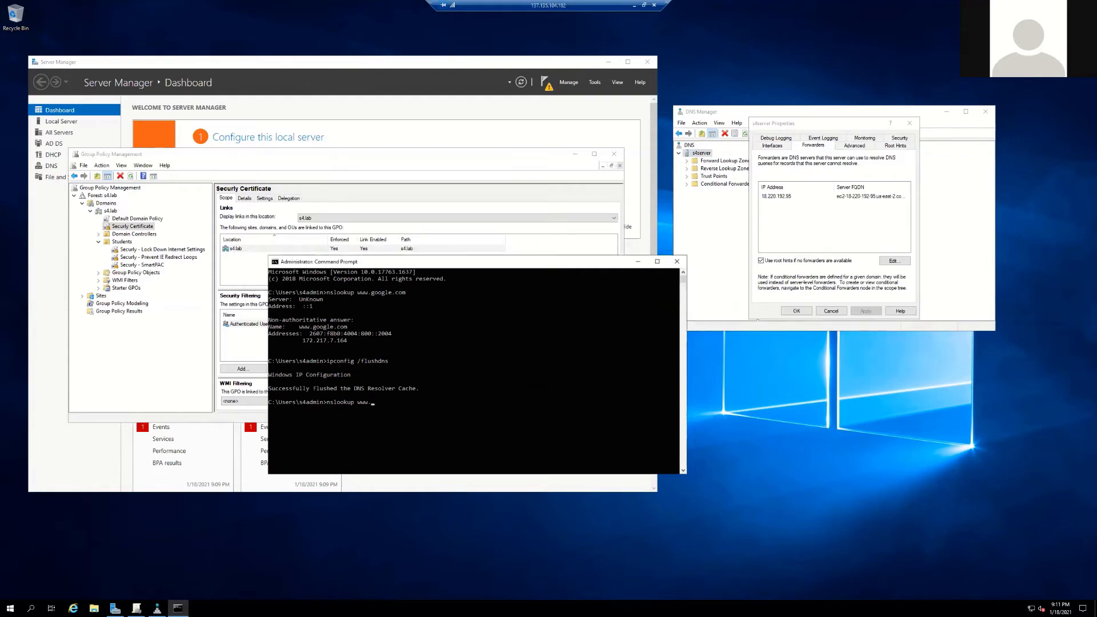
{"action": "type", "text": "google.com"}
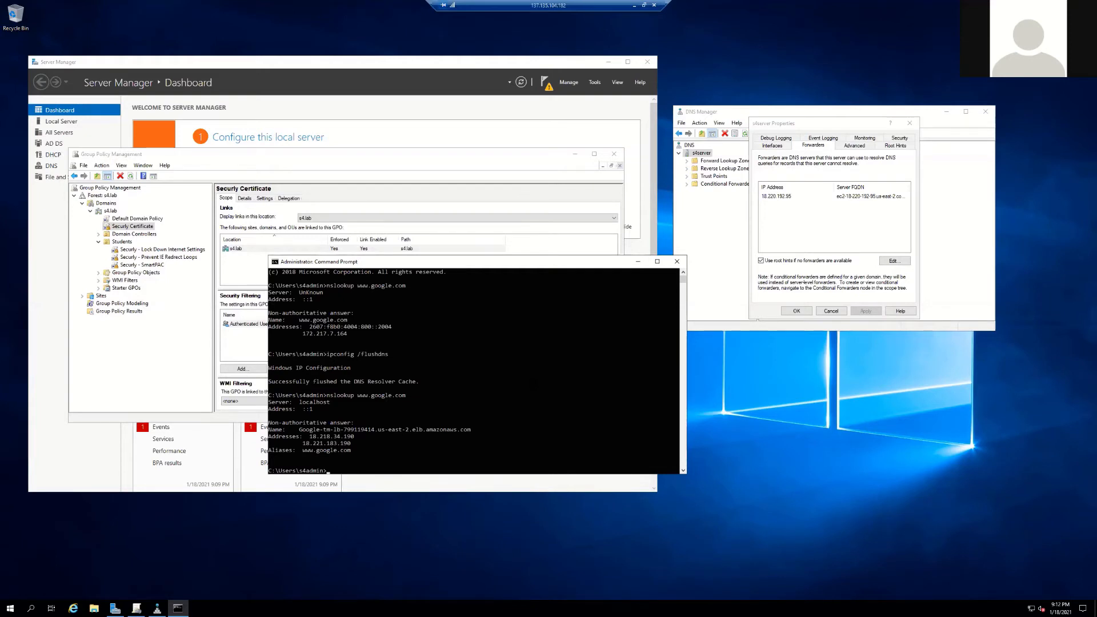
{"action": "type", "text": "nslookup"}
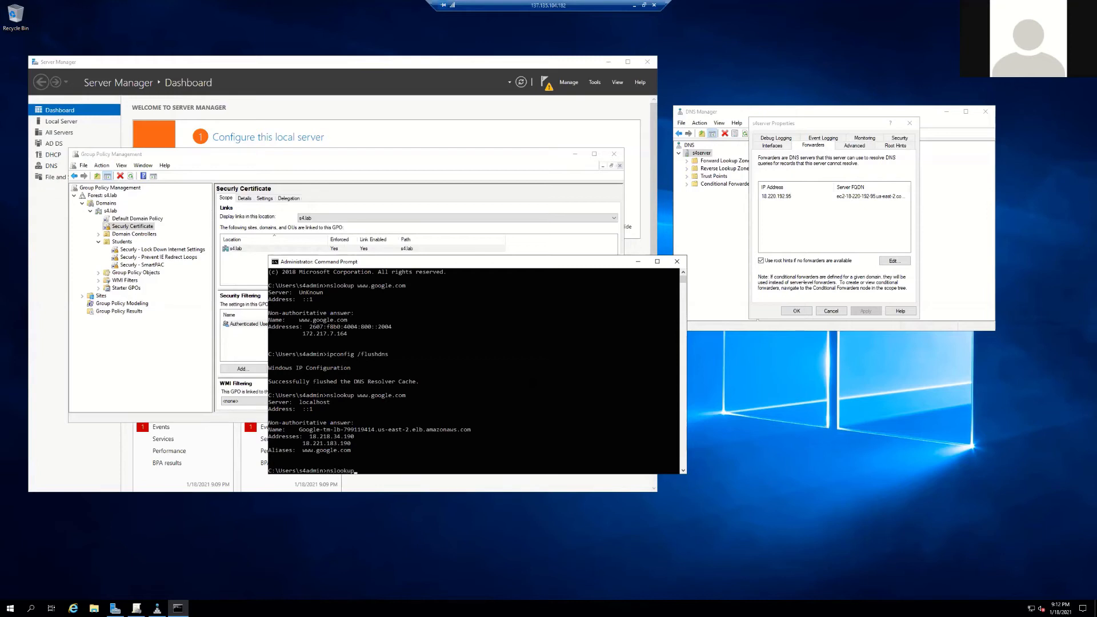
{"action": "type", "text": "www.app"}
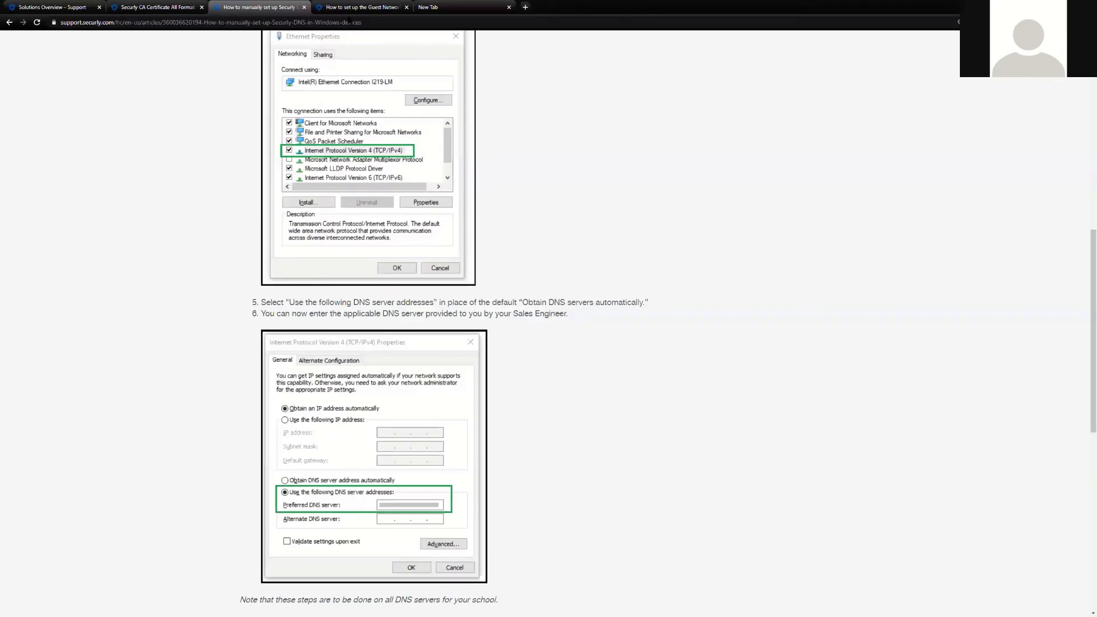
Step: Read the Guest Network Policy article through its unsupported-features list and network diagram
{"action": "left_click", "coordinate": [362, 7]}
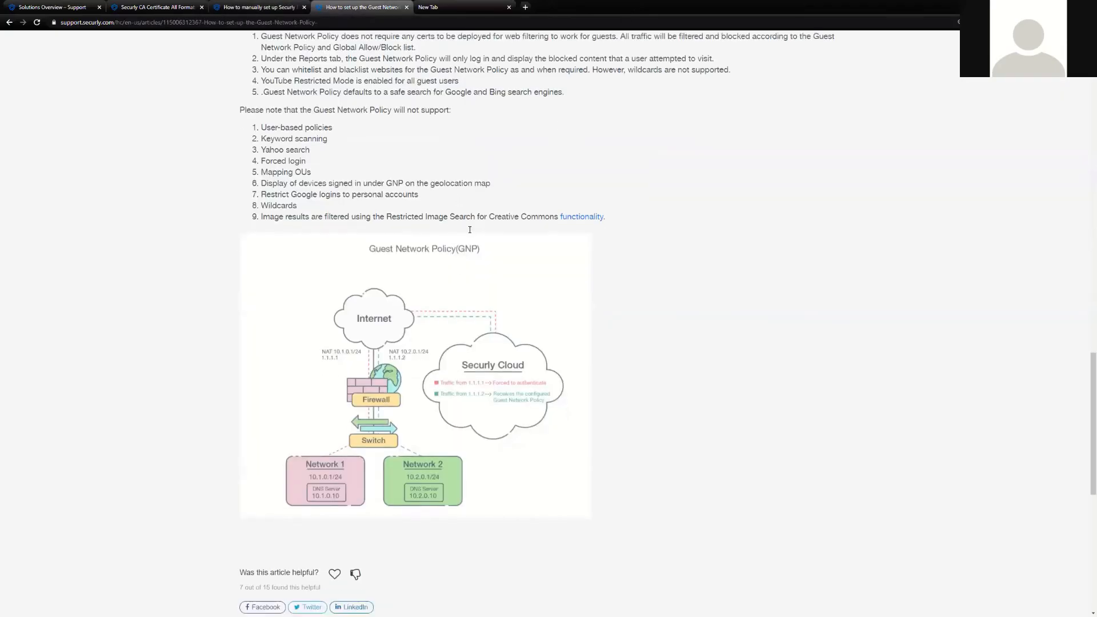
{"action": "scroll", "scroll_direction": "down", "scroll_amount": 3}
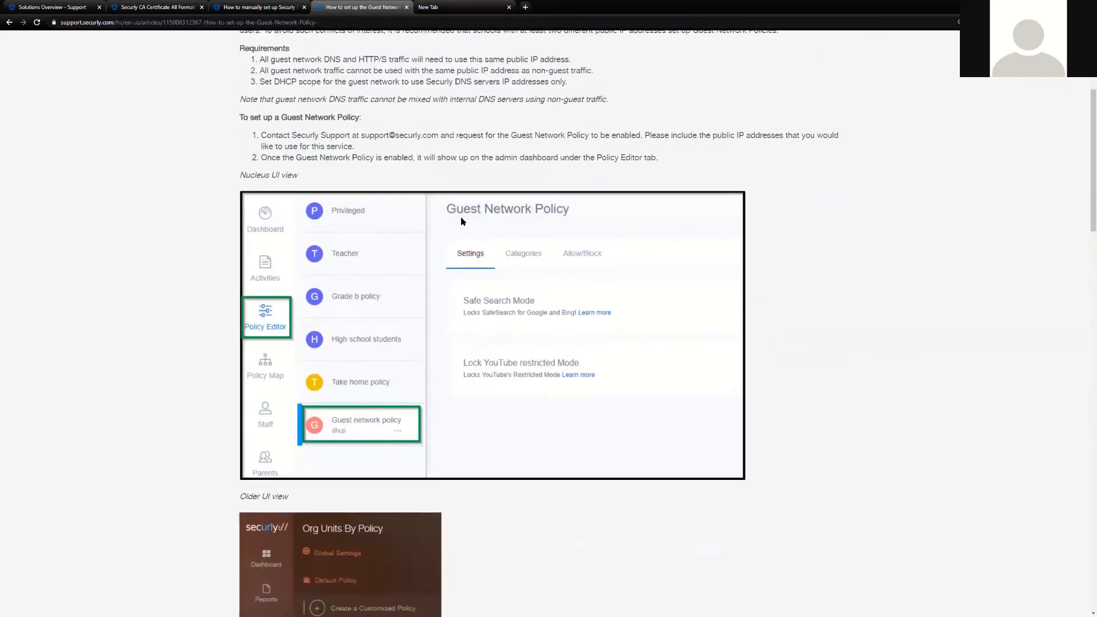
{"action": "scroll", "scroll_direction": "down", "scroll_amount": 3}
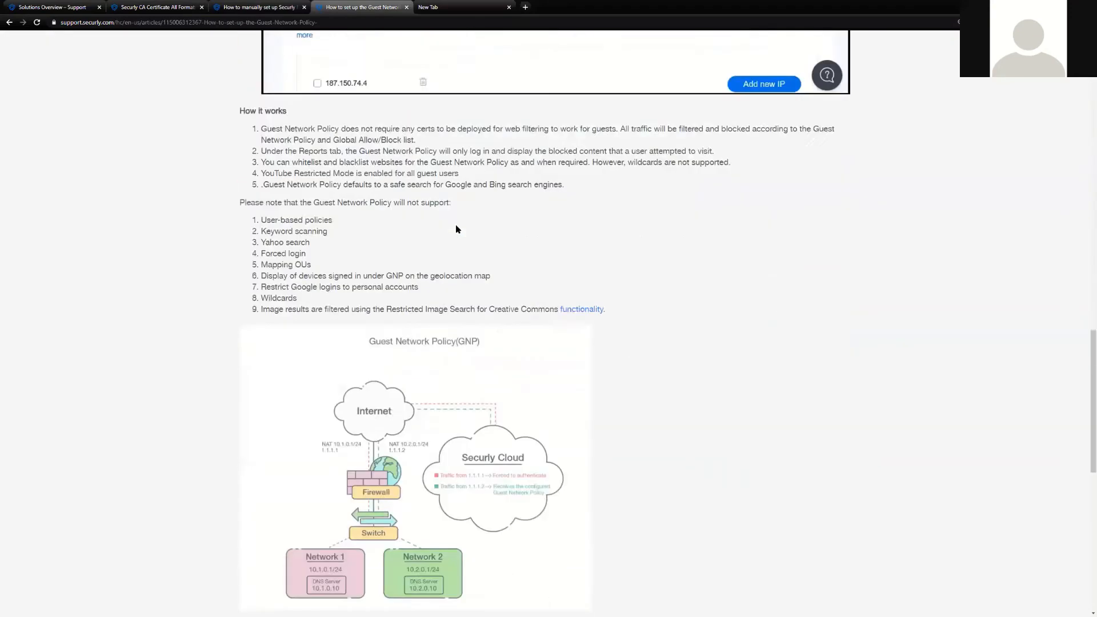
{"action": "scroll", "scroll_direction": "down", "scroll_amount": 3}
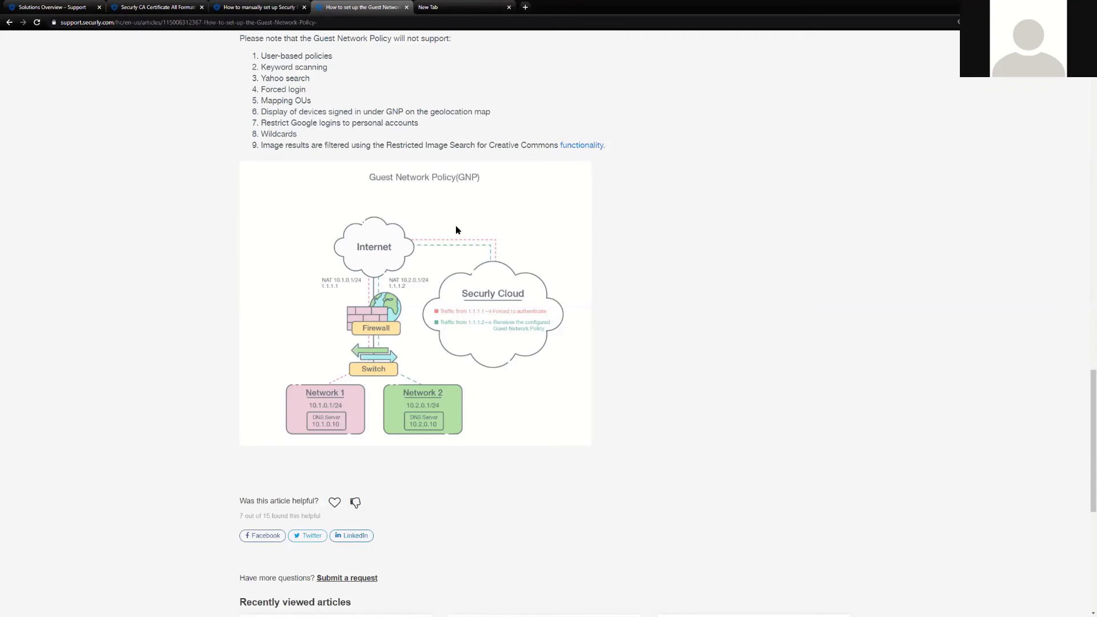
{"action": "mouse_move", "coordinate": [312, 172]}
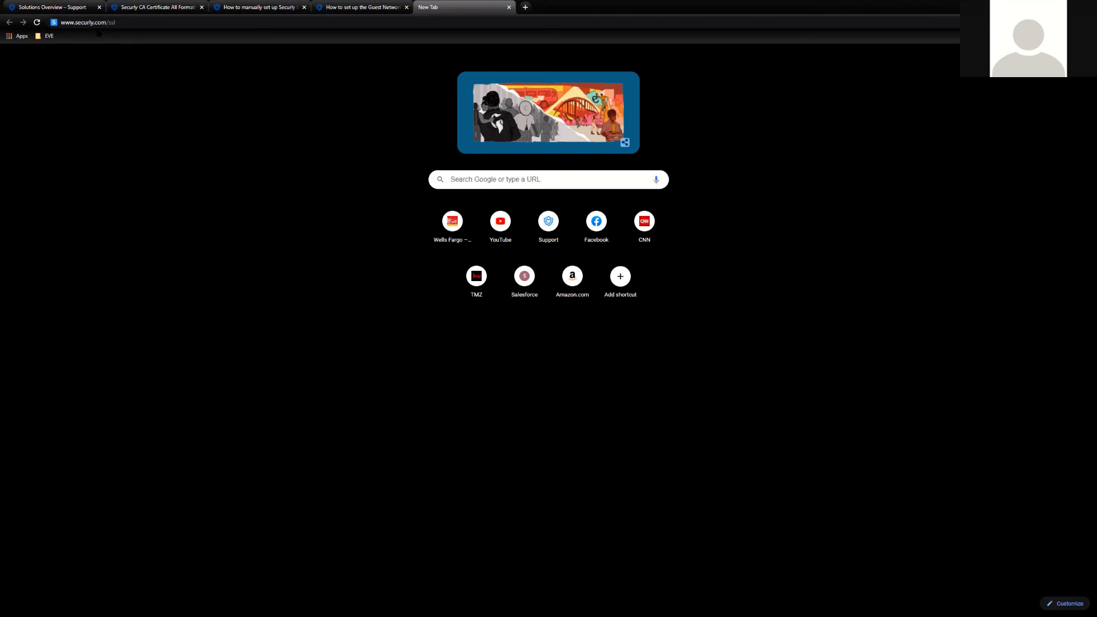
{"action": "left_click", "coordinate": [87, 22]}
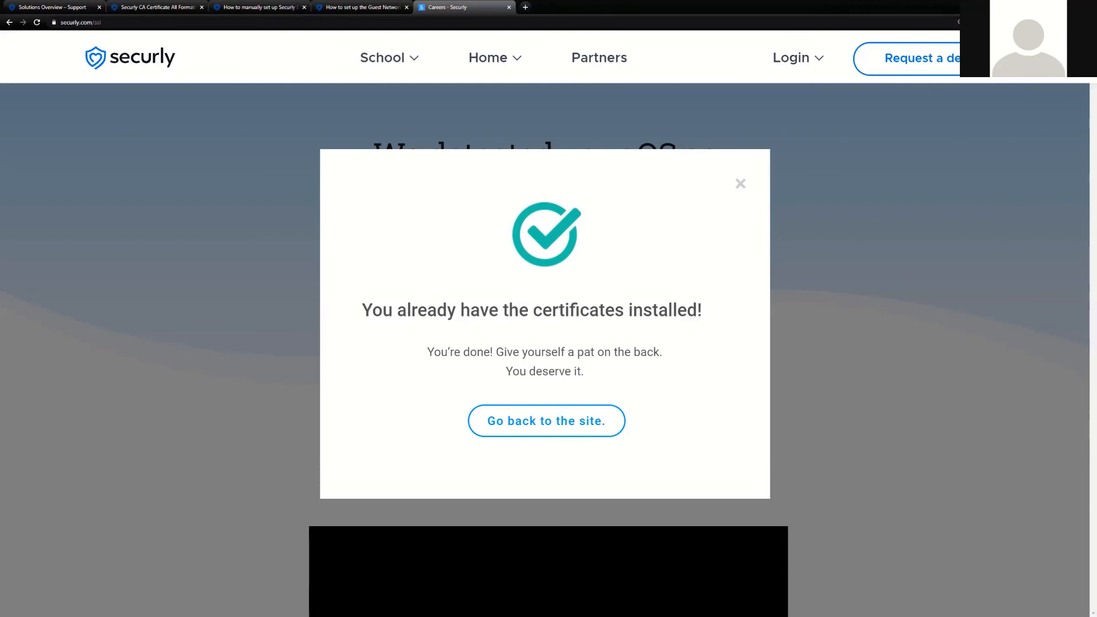
Step: Close the certificates-installed popup and scroll to the Windows certificate download section and back
{"action": "left_click", "coordinate": [546, 421]}
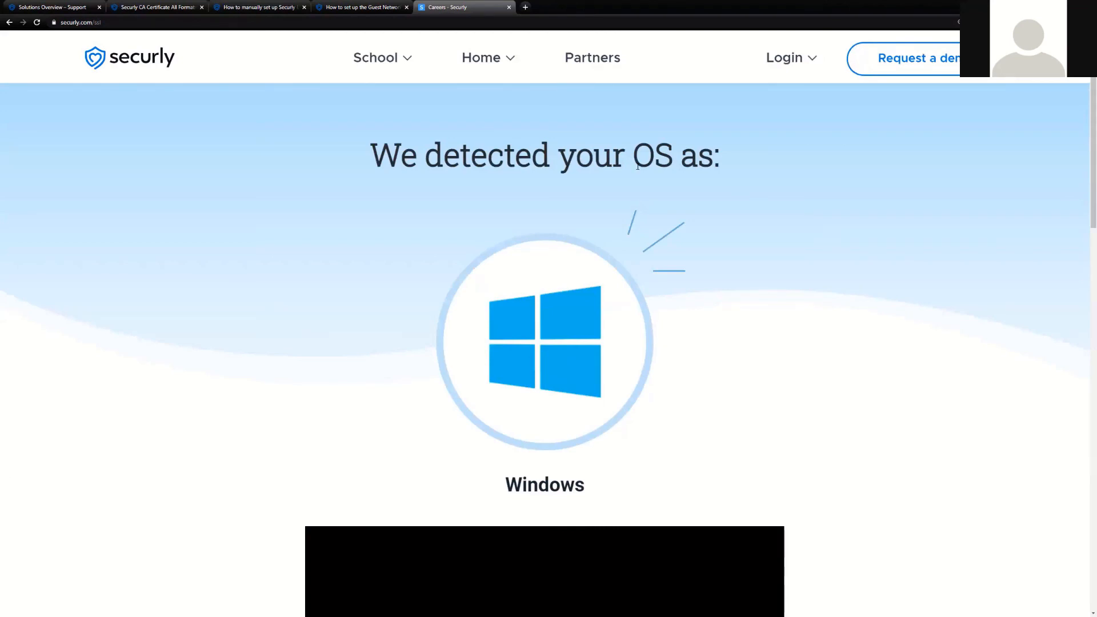
{"action": "mouse_move", "coordinate": [646, 343]}
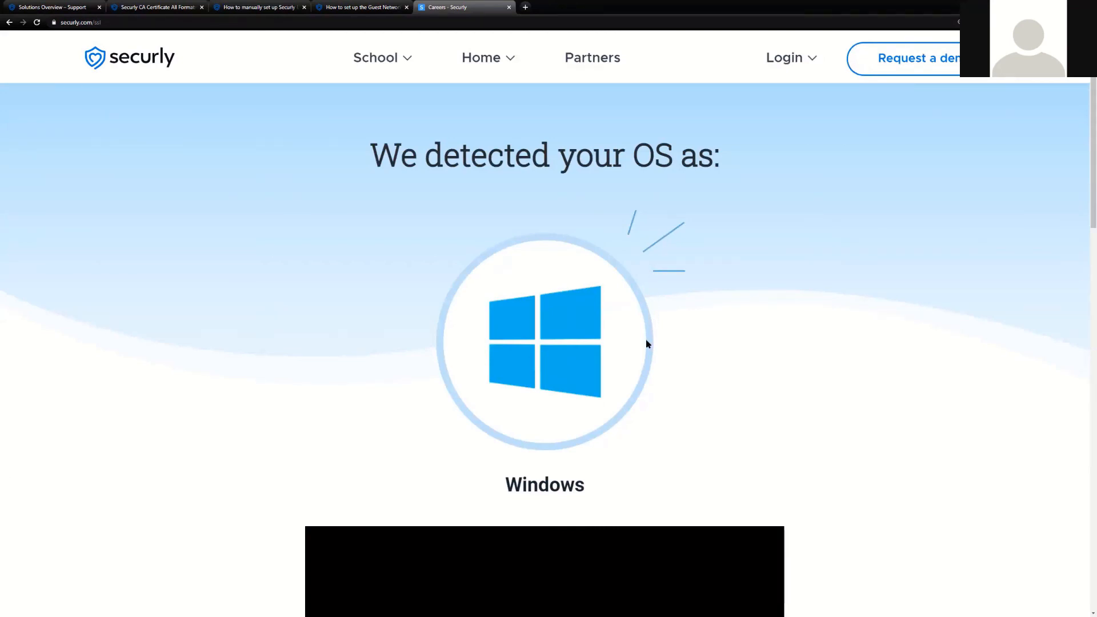
{"action": "scroll", "scroll_direction": "down", "scroll_amount": 3}
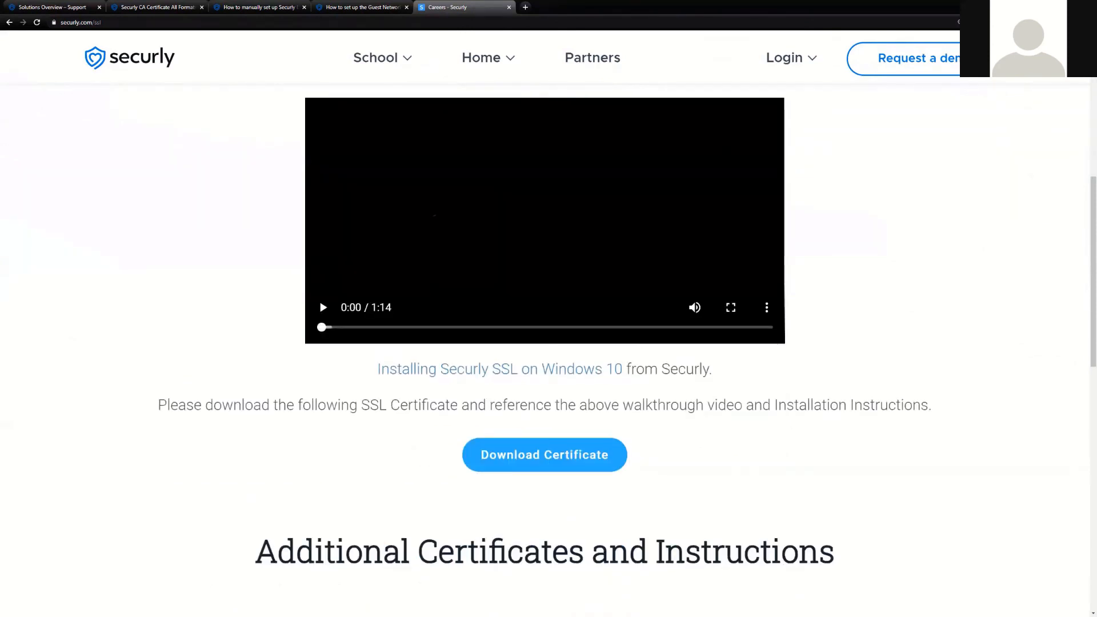
{"action": "scroll", "scroll_direction": "down", "scroll_amount": 3}
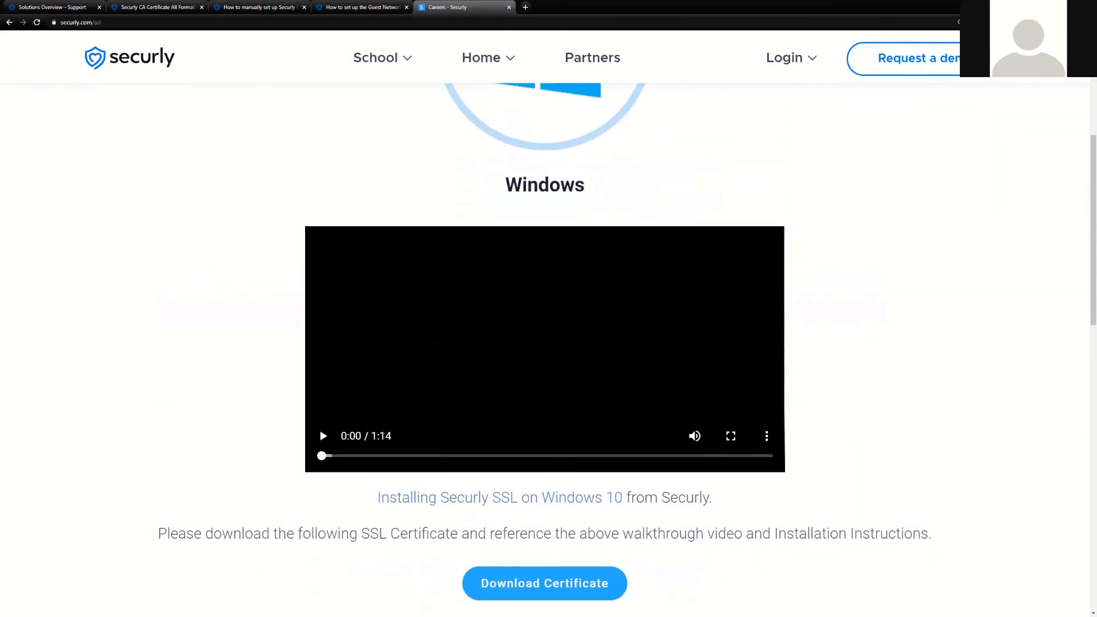
{"action": "scroll", "scroll_direction": "up", "scroll_amount": 3}
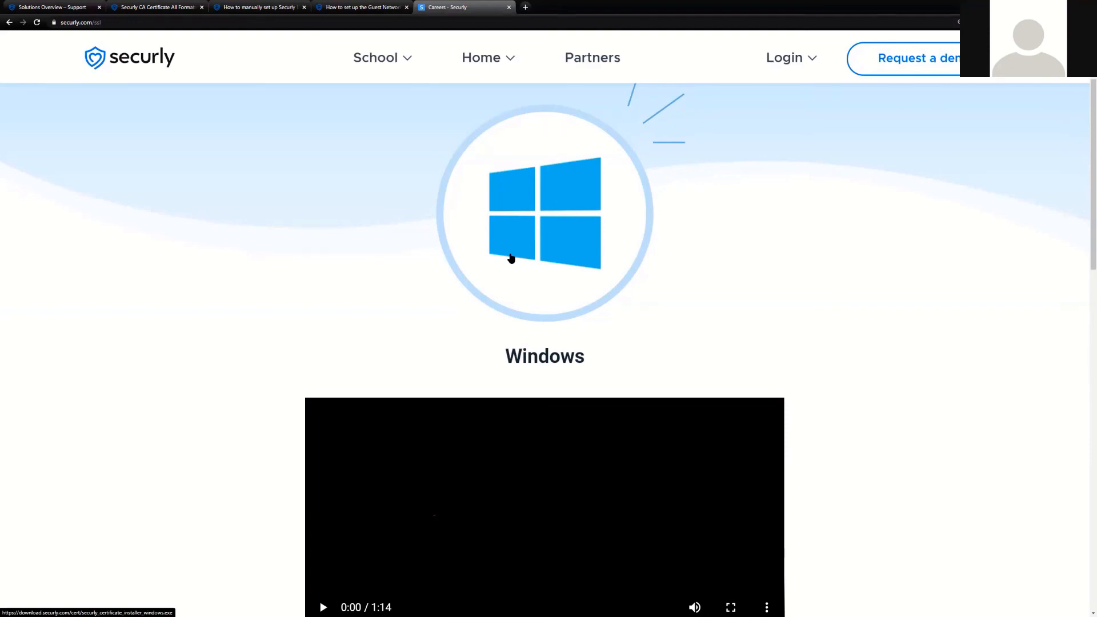
{"action": "mouse_move", "coordinate": [468, 249]}
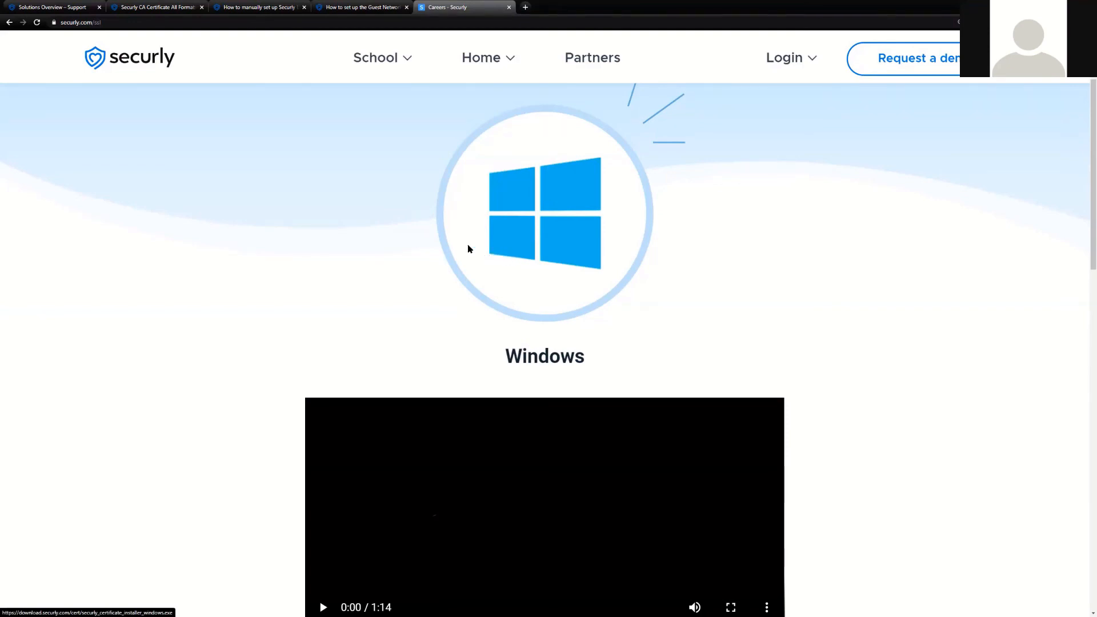